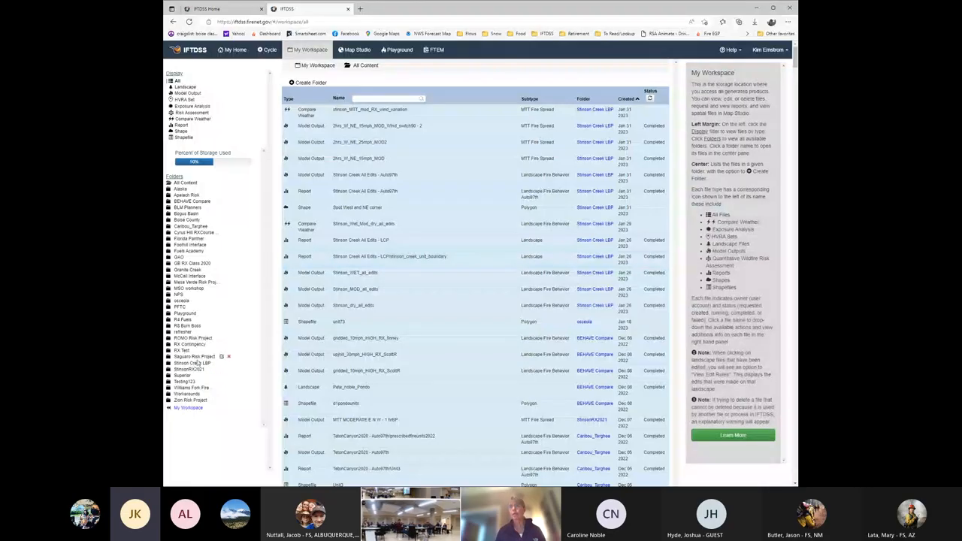
- Check details of two workspace items, then enter the Stinson Creek LBP folder
click(353, 305)
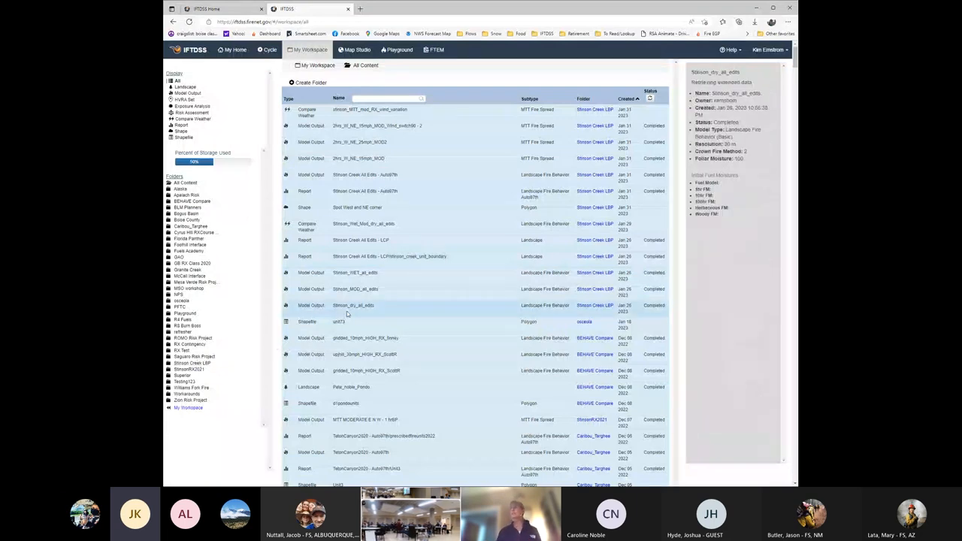
click(728, 49)
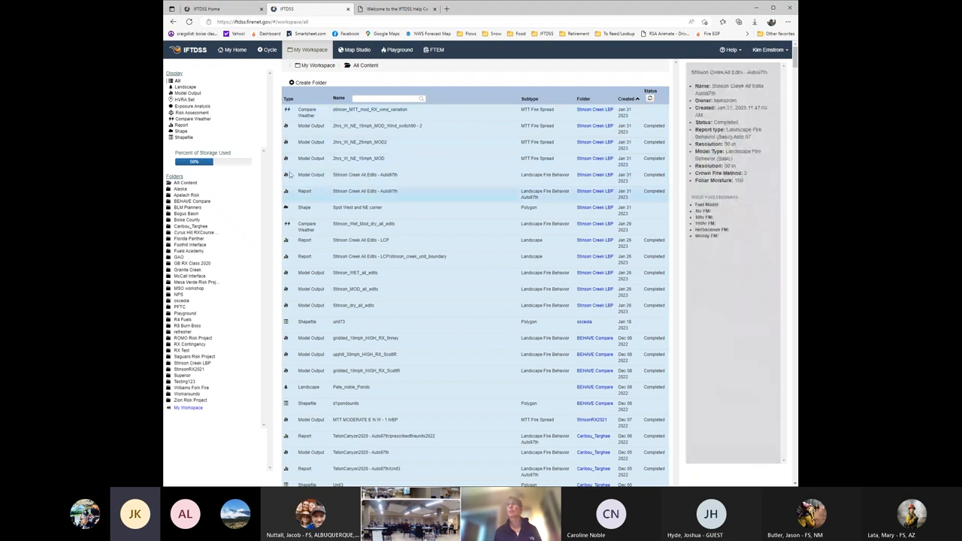
click(361, 241)
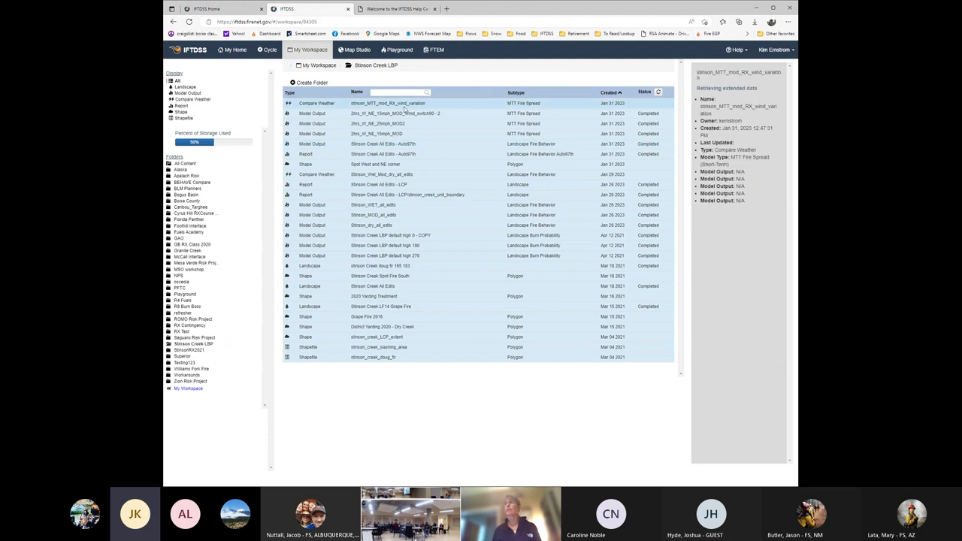
- Review the folder's 10 mph MTT run details, then go to the Modeling Playground
click(394, 114)
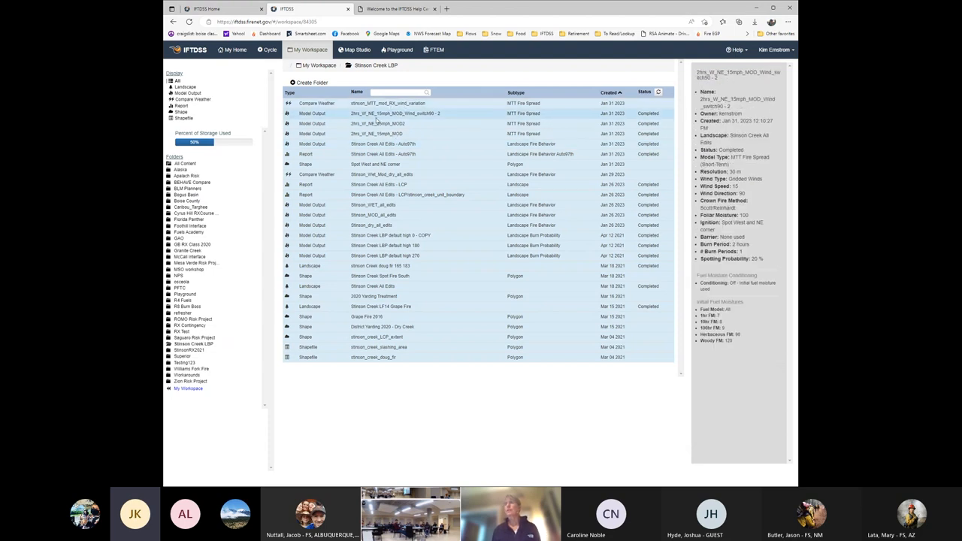
click(376, 132)
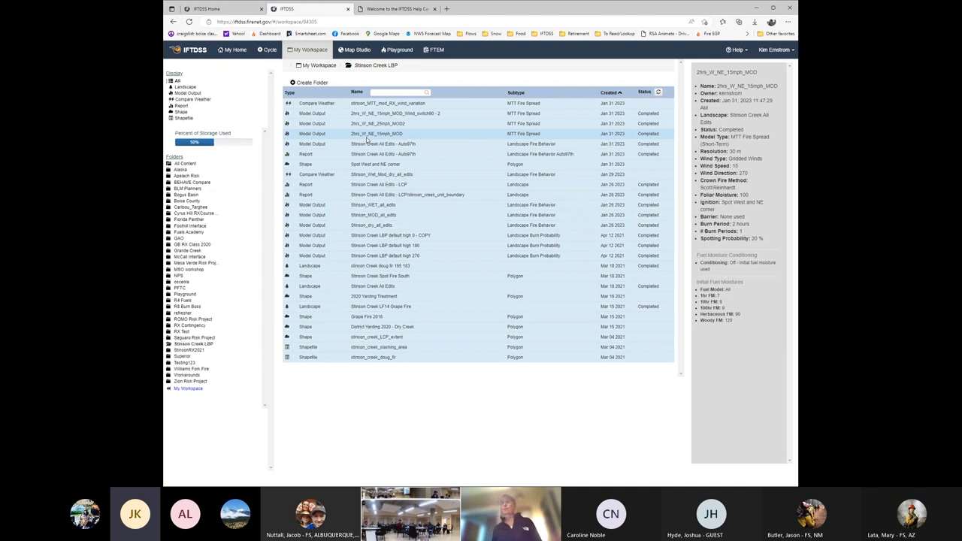
mouse_move(355, 136)
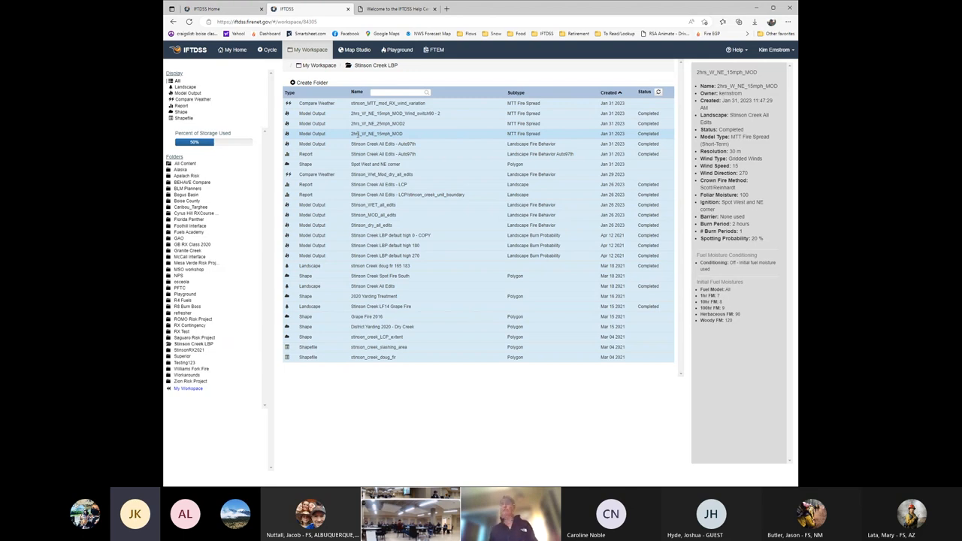
click(378, 134)
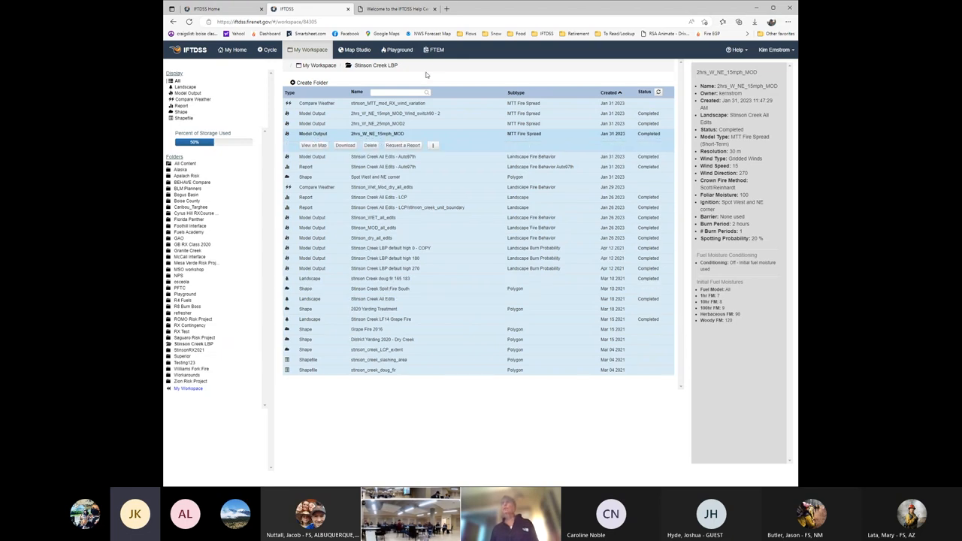
click(399, 50)
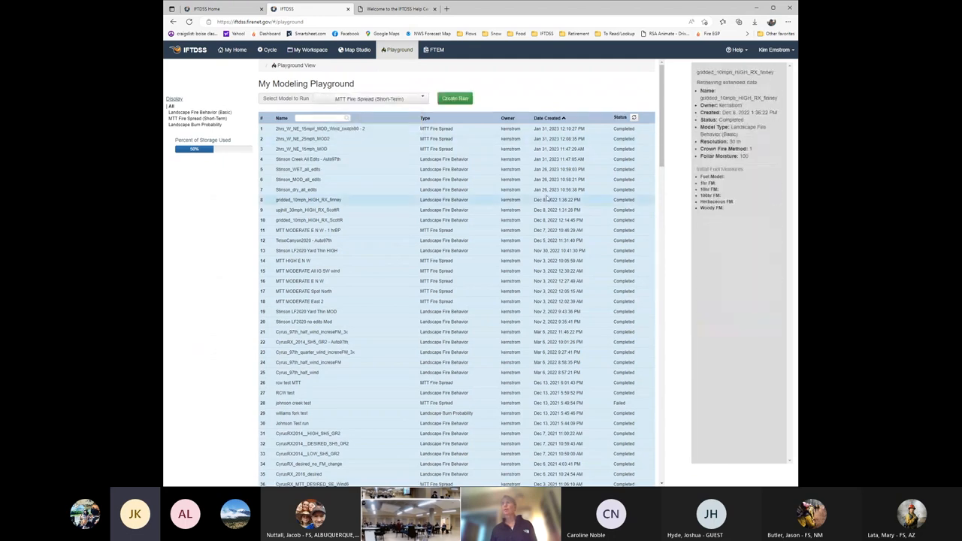
- Create an MTT Fire Spread run and select the Stinson Creek All Edits landscape
click(454, 98)
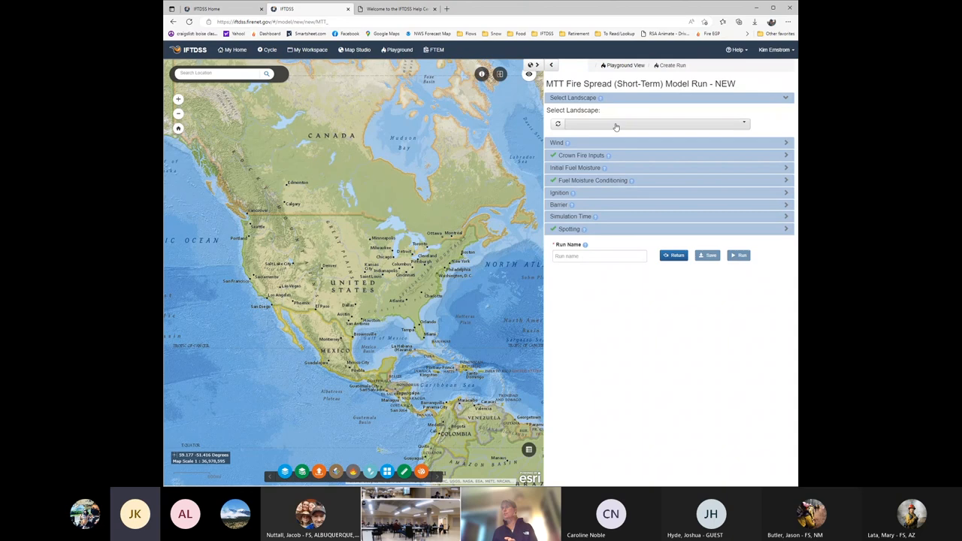
click(649, 123)
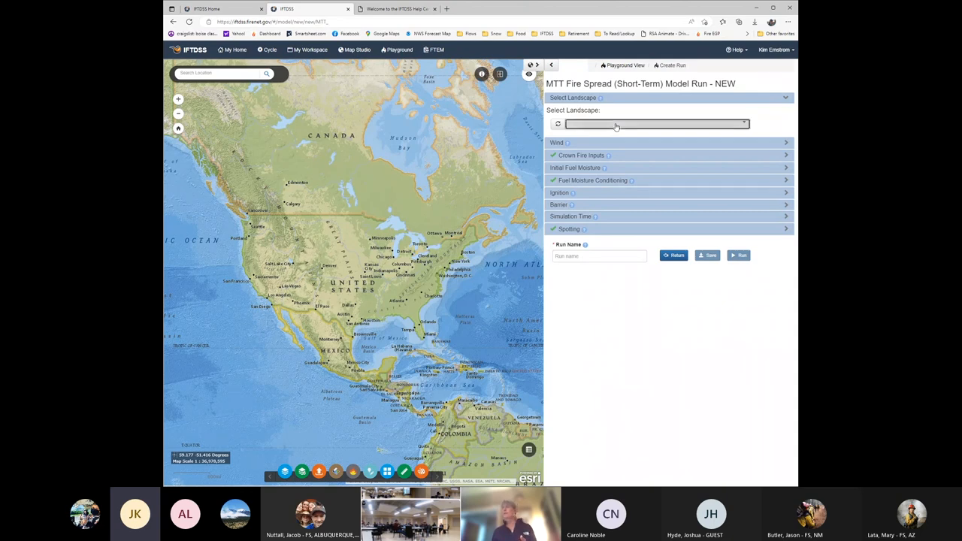
click(649, 124)
text(sti)
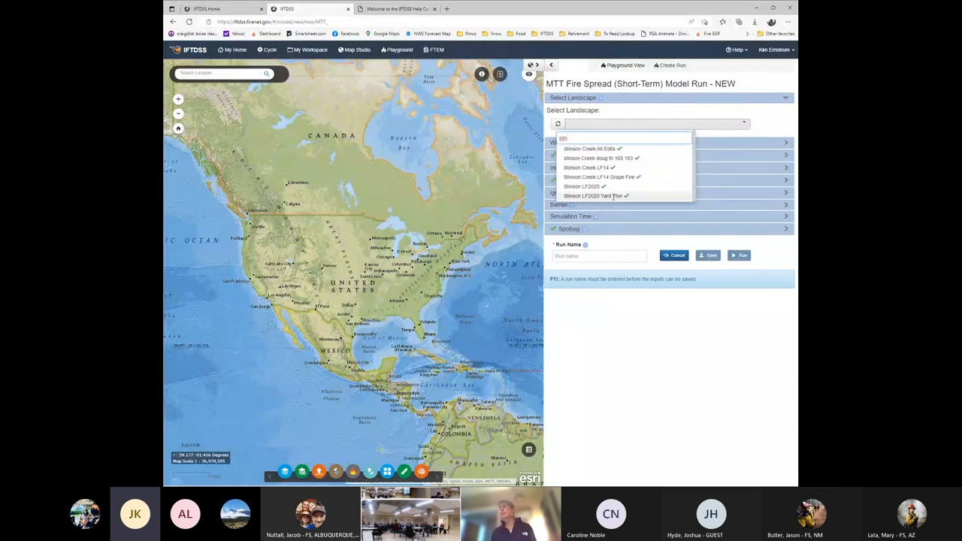
click(590, 149)
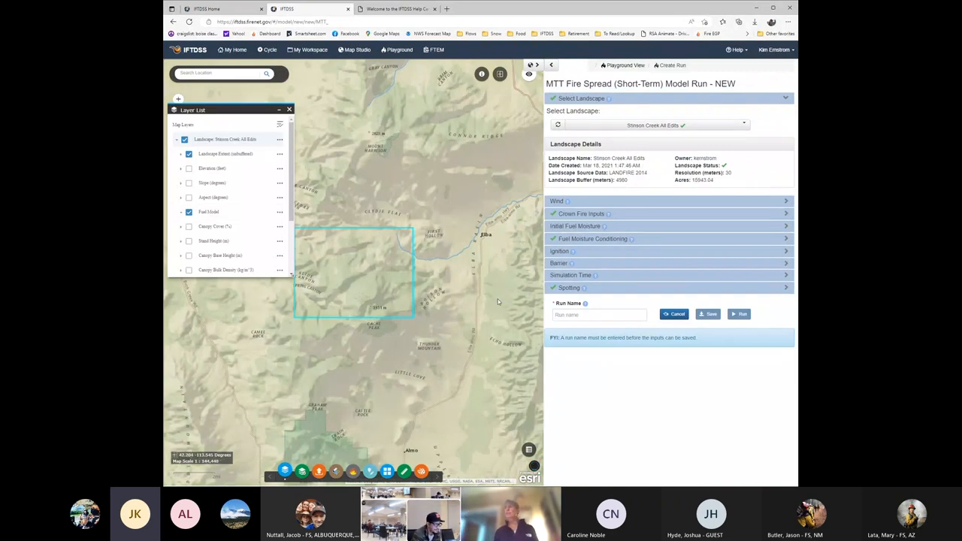
- Show the Fuel Model layer, read the Wind help and expand Crown Fire Inputs
click(189, 210)
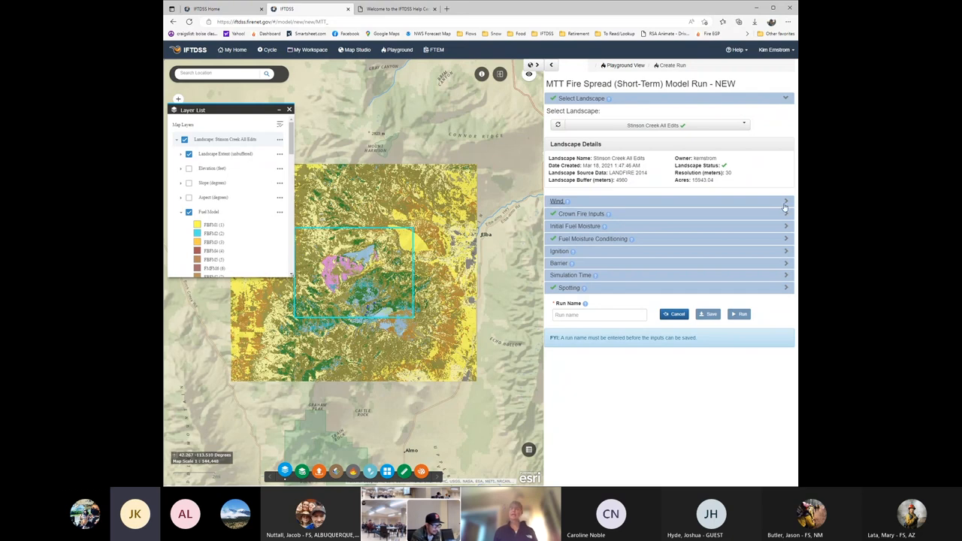
click(557, 202)
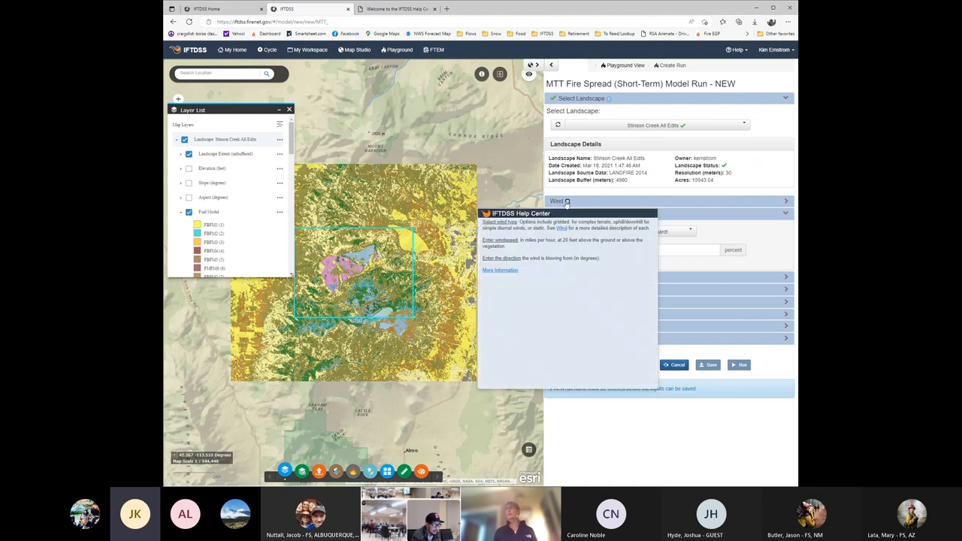
click(583, 214)
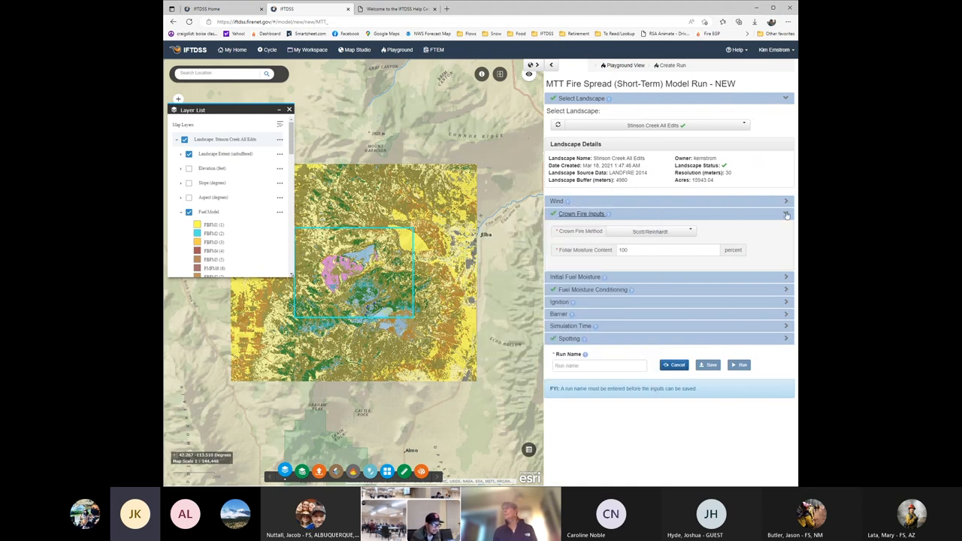
- Review the Initial Fuel Moisture settings, then return to the Modeling Playground
click(786, 213)
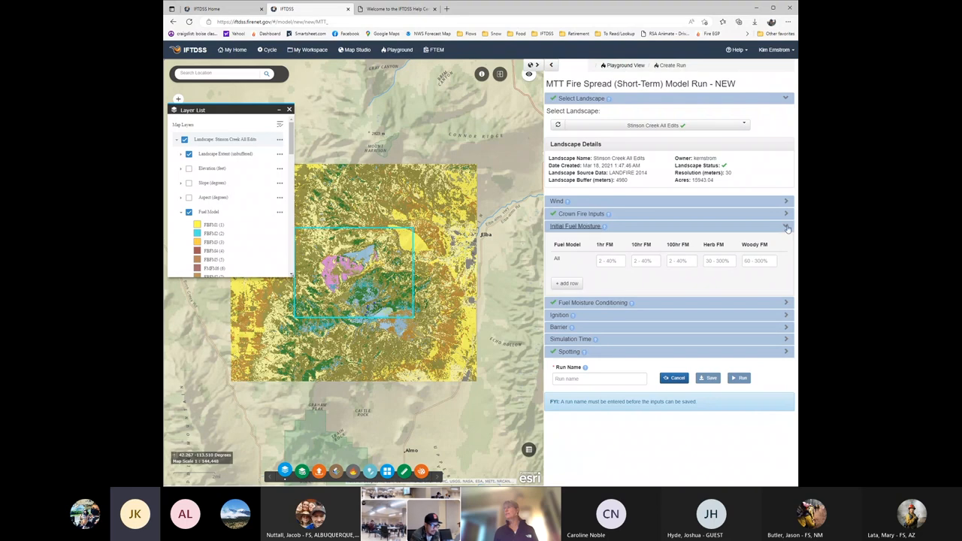
click(786, 225)
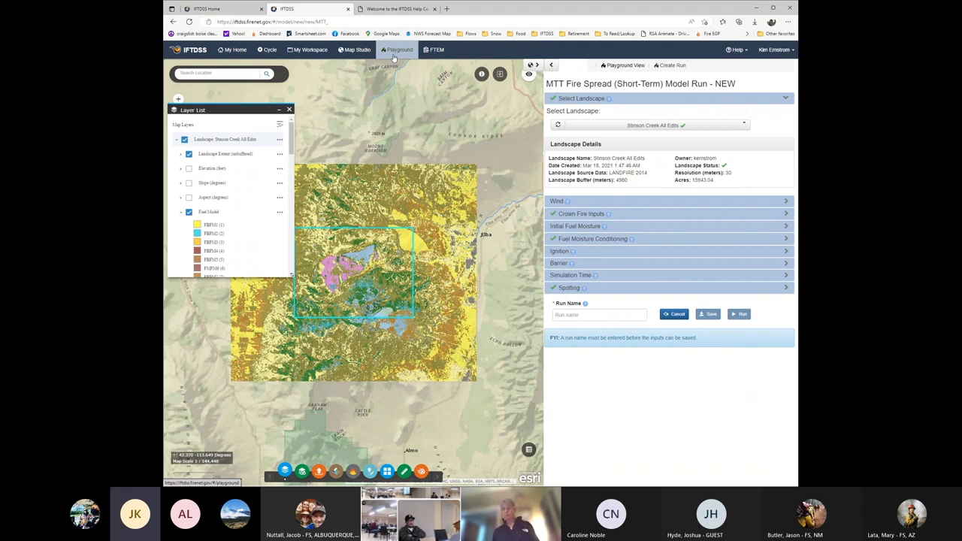
click(400, 49)
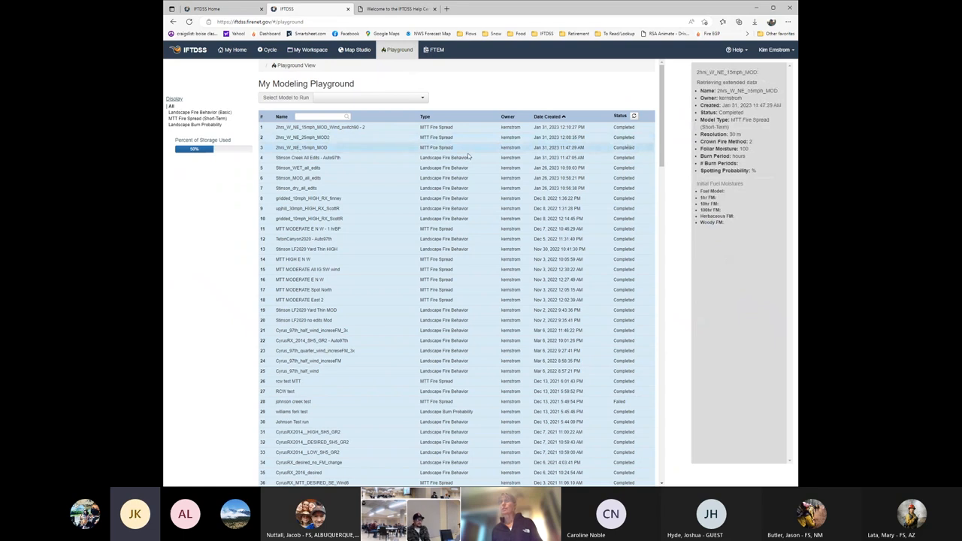
- View a 10 mph MTT run on the map with its Rate of Spread layer shown
click(300, 148)
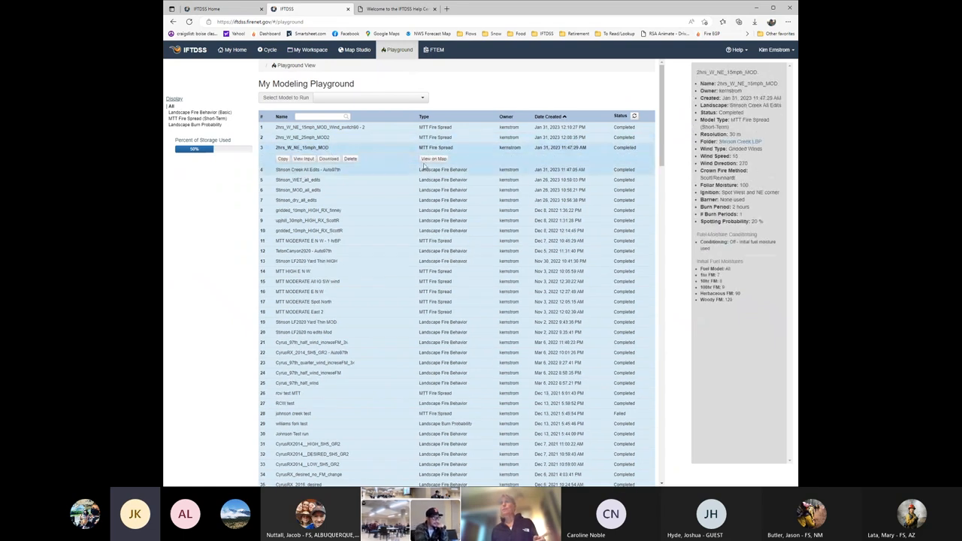
click(356, 50)
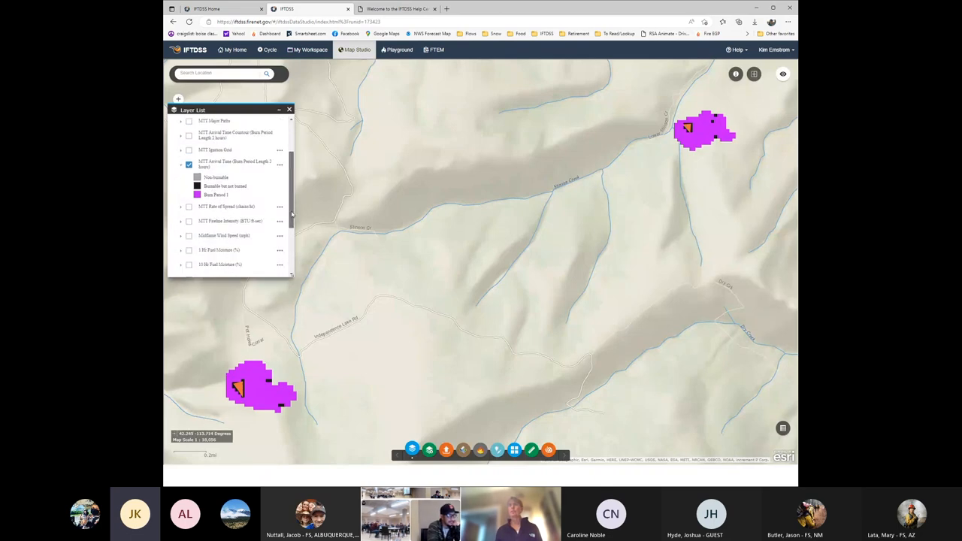
click(189, 208)
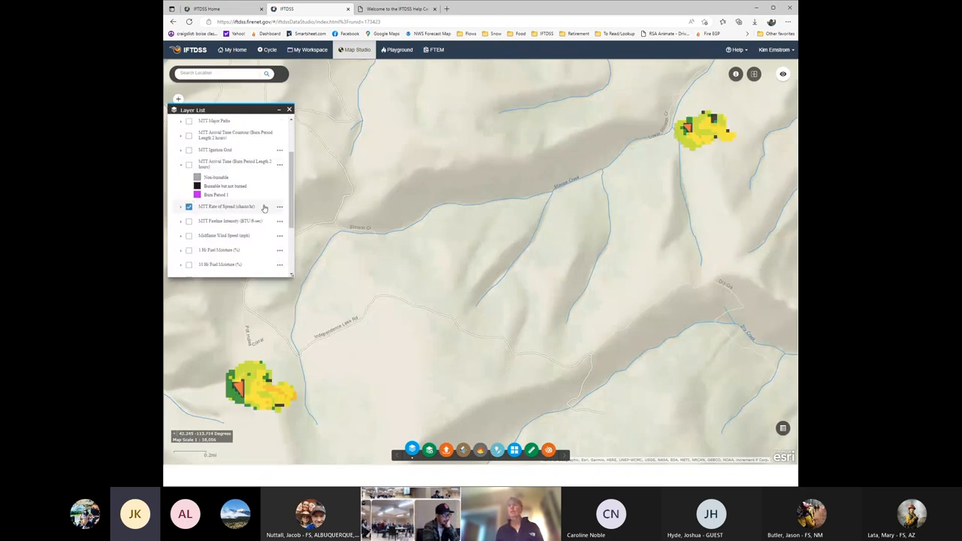
- Add the ignition spot-fire layer from My Layers to the map
click(430, 449)
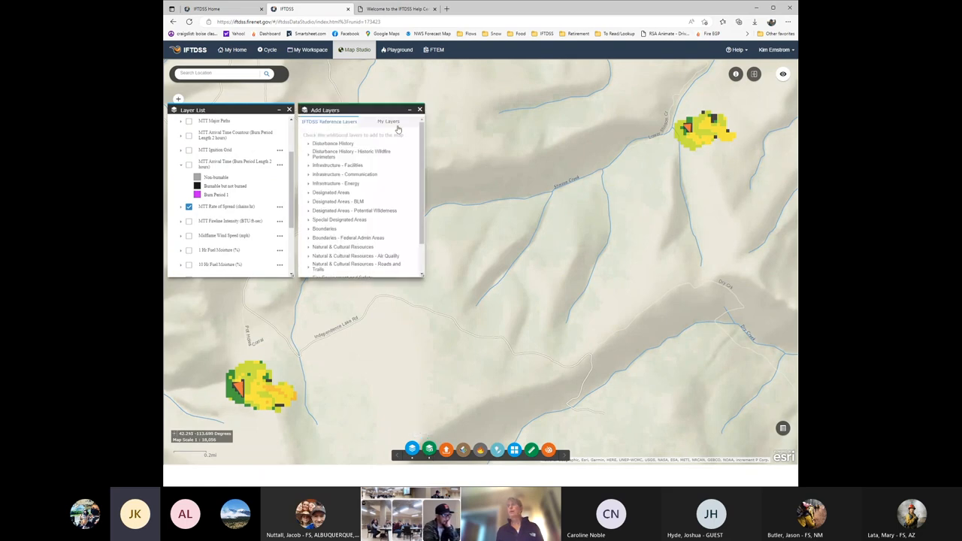
click(388, 120)
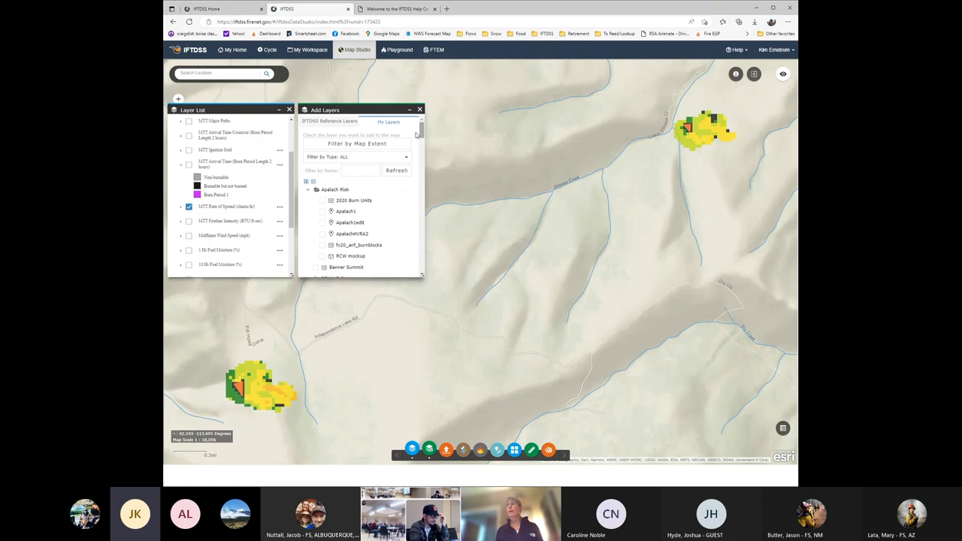
scroll(down, 3)
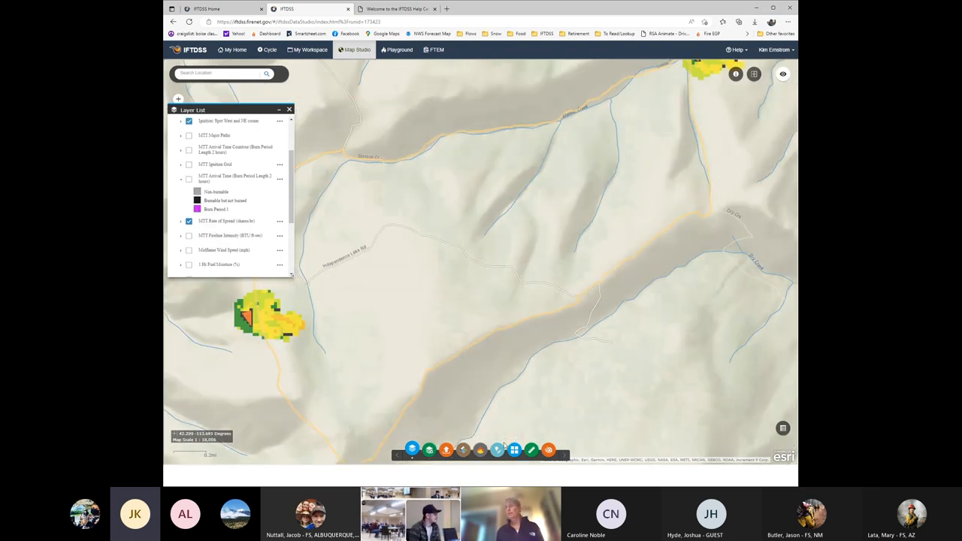
- Switch the basemap to satellite Imagery to show both fires within the landscape
click(514, 450)
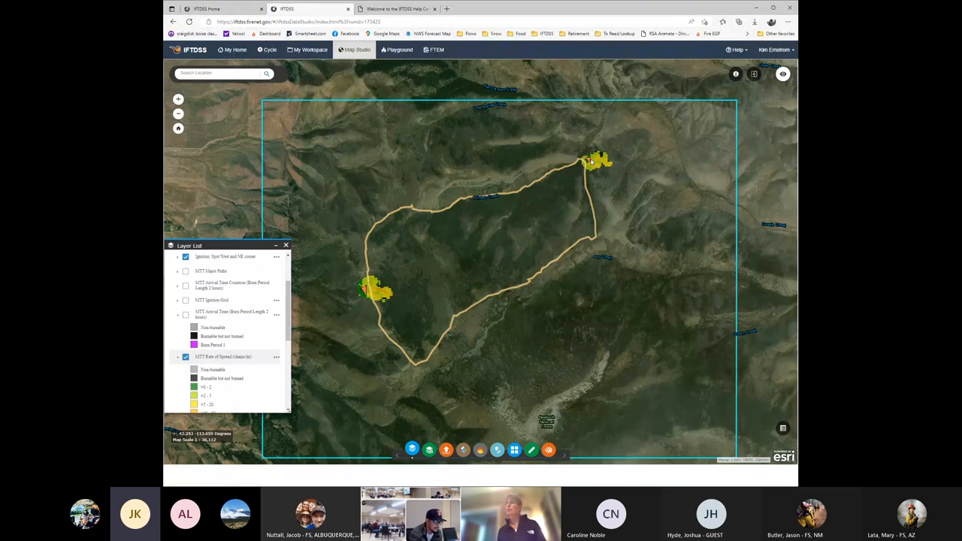
mouse_move(374, 292)
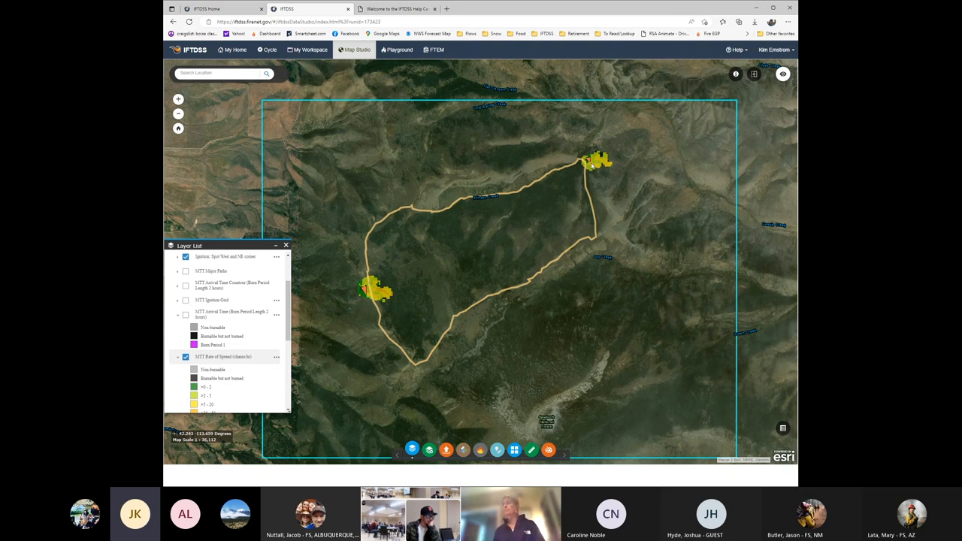
mouse_move(589, 184)
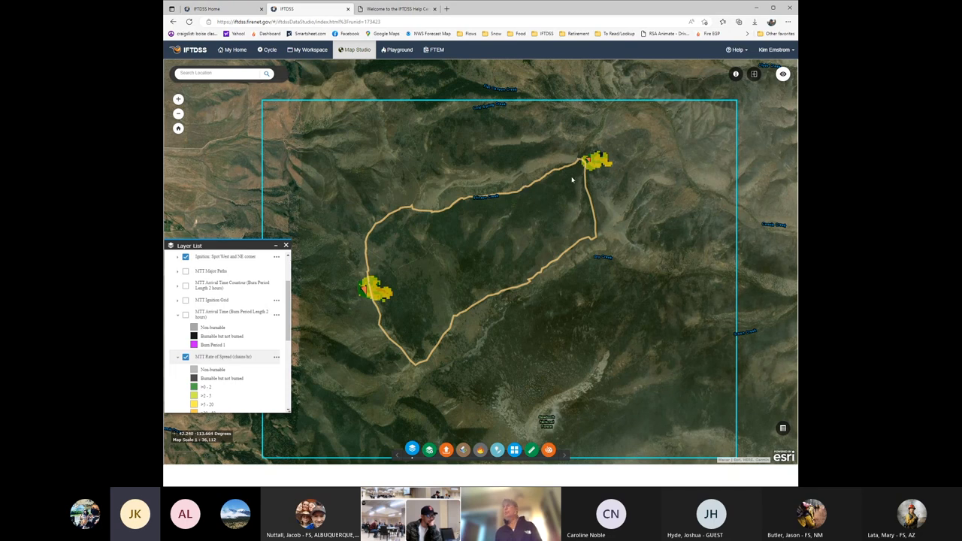
mouse_move(530, 449)
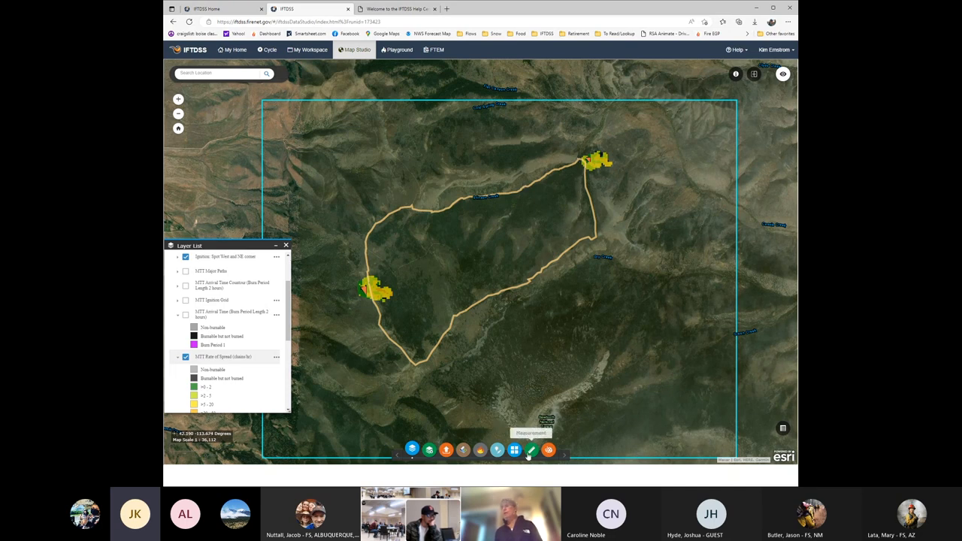
- Measure the northeast spot fire's spread distance, about 0.24 miles
click(532, 449)
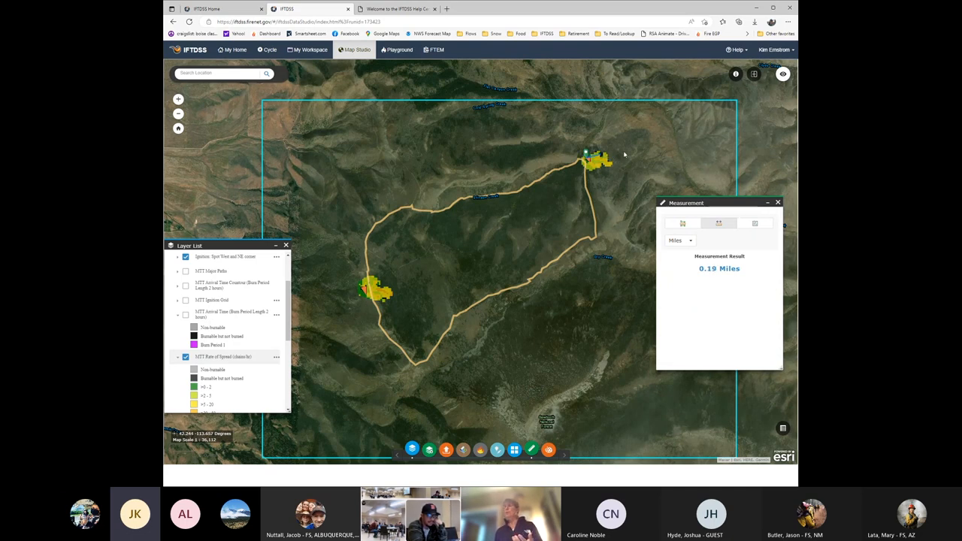
click(608, 163)
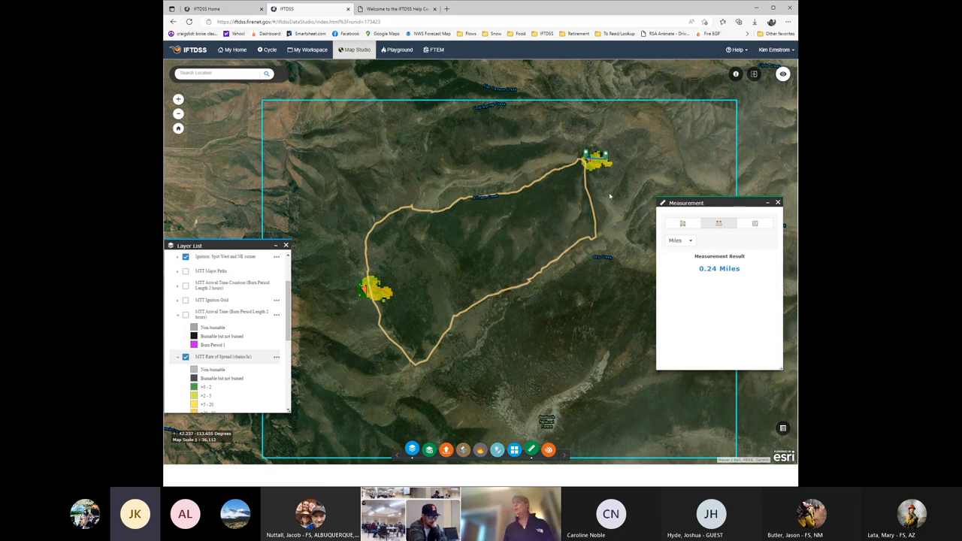
click(737, 74)
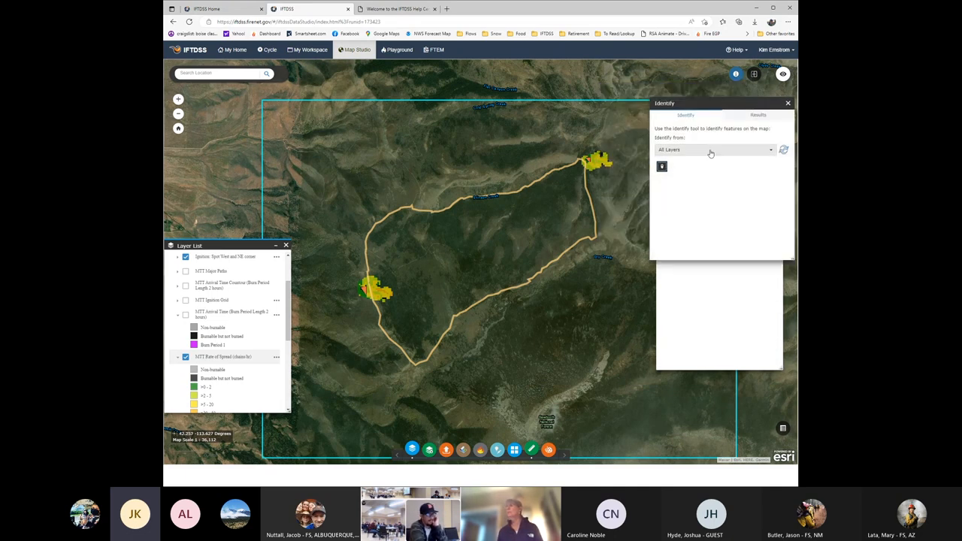
- Identify fire behaviour values on the MTT Fire Spread layer at the northeast fire
click(712, 150)
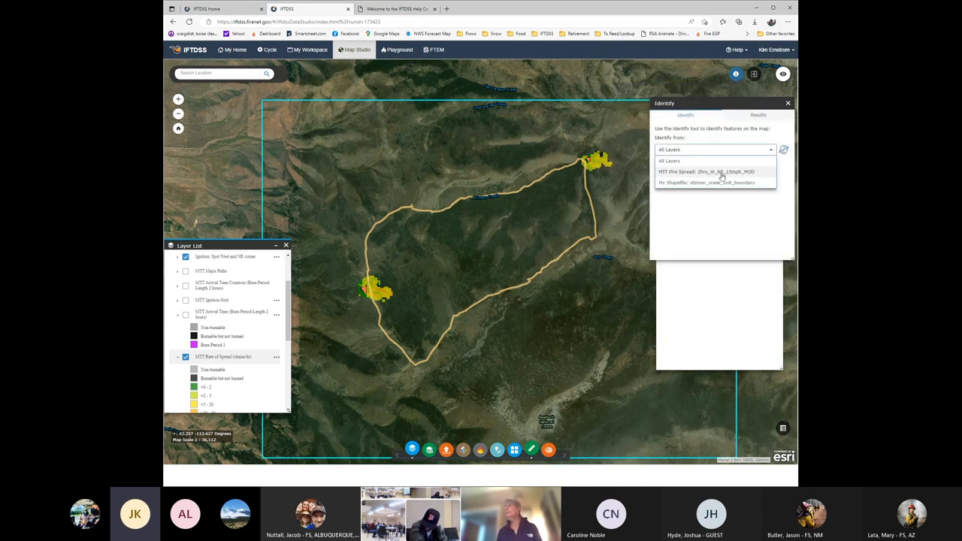
click(706, 171)
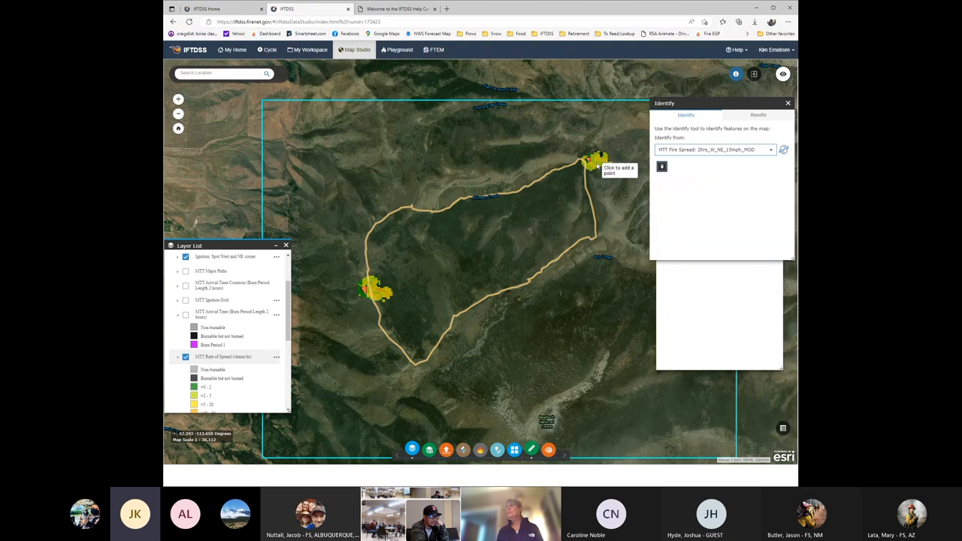
click(593, 159)
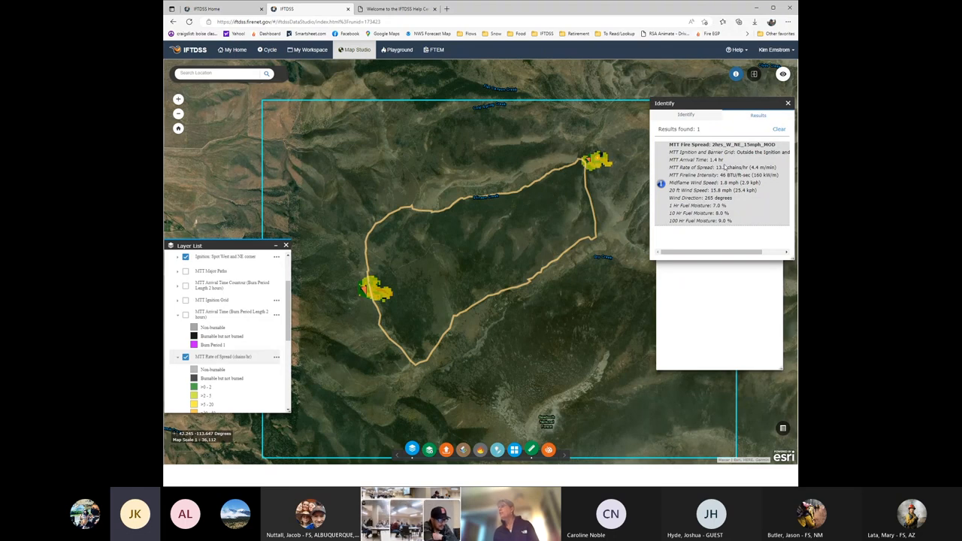
mouse_move(725, 169)
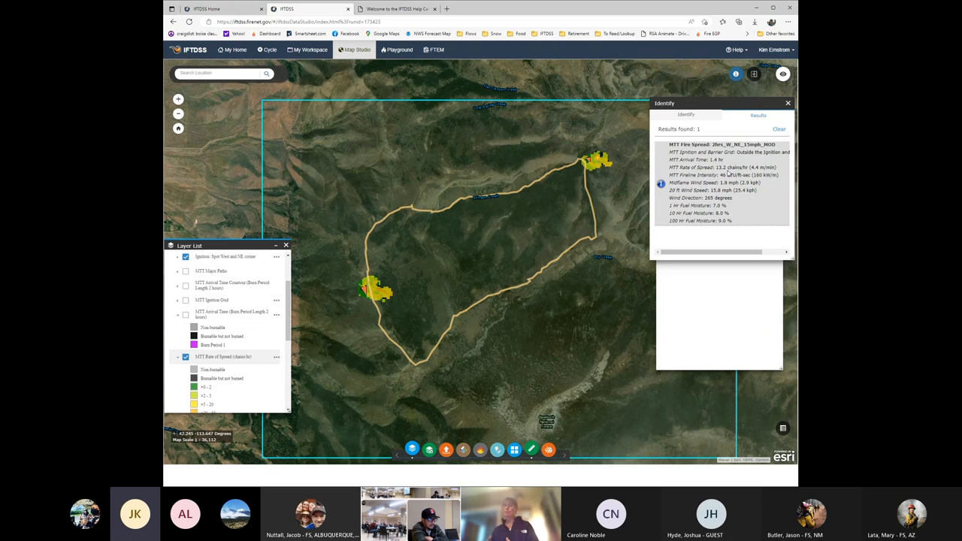
mouse_move(598, 160)
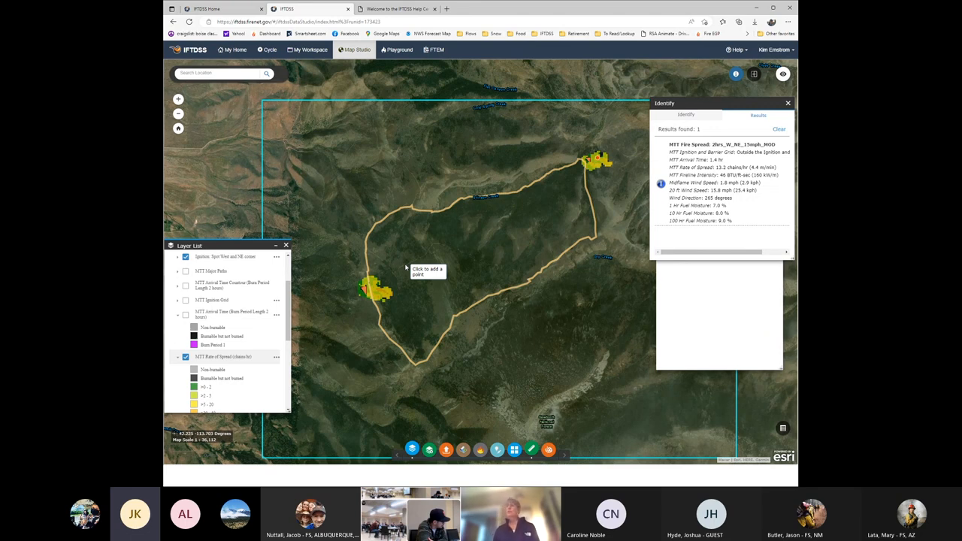
mouse_move(368, 289)
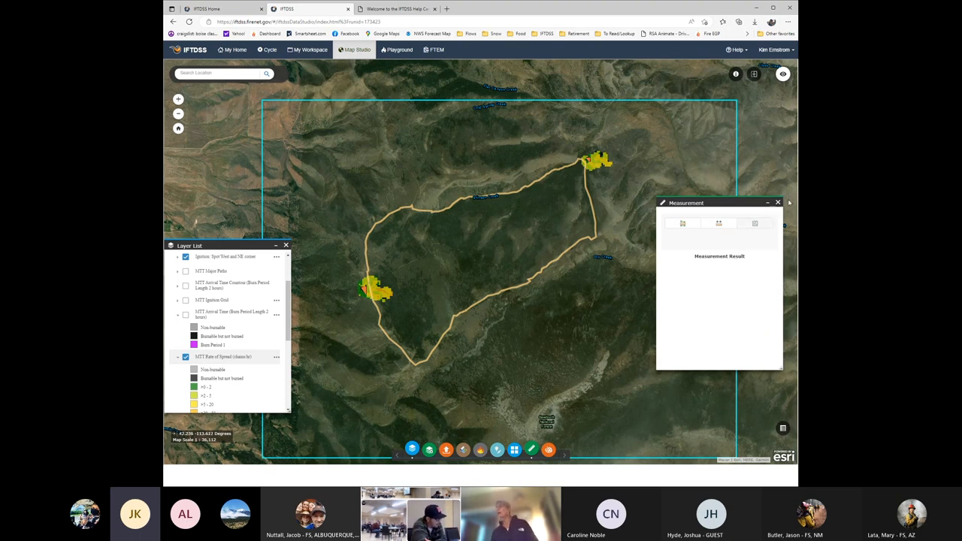
- Close Measurement and filter My Workspace via the Cycle page to Compare Weather items
click(778, 202)
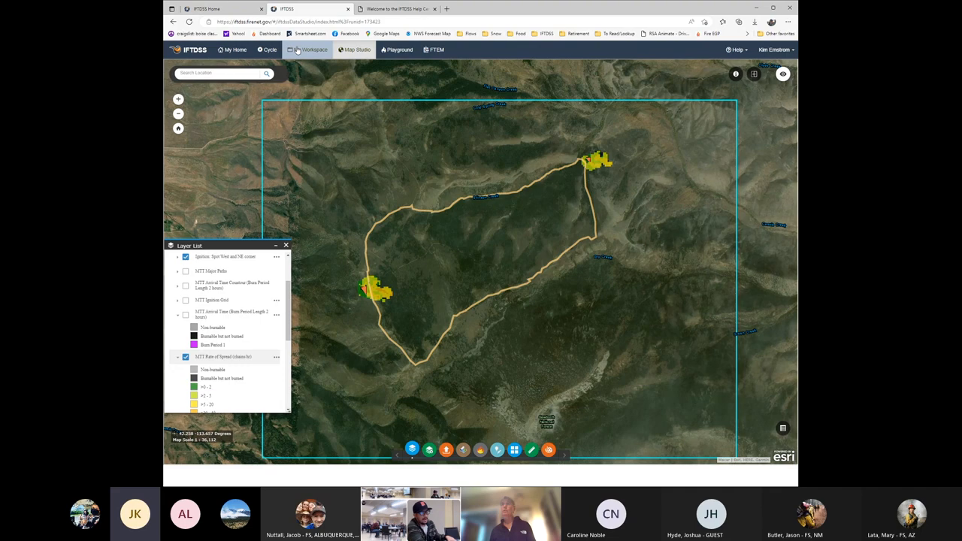
click(269, 50)
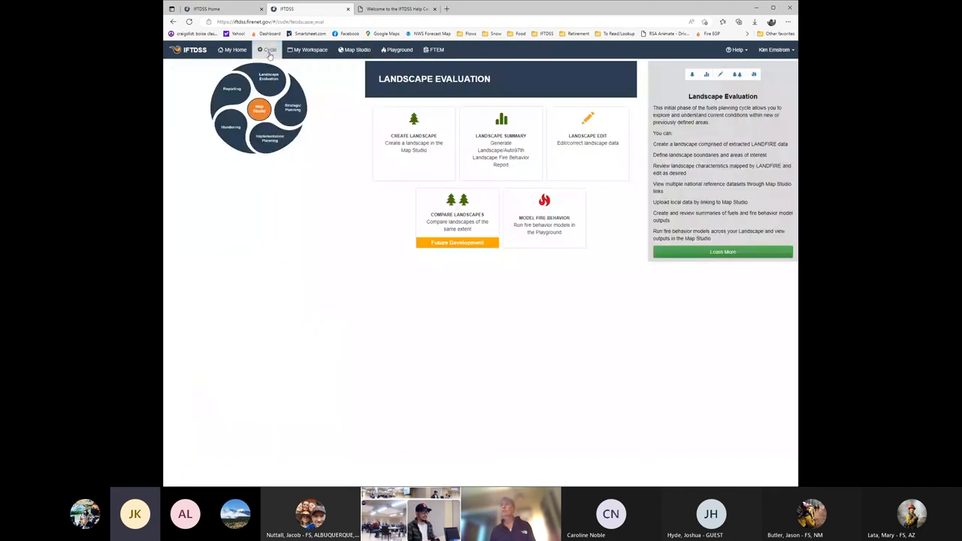
click(292, 108)
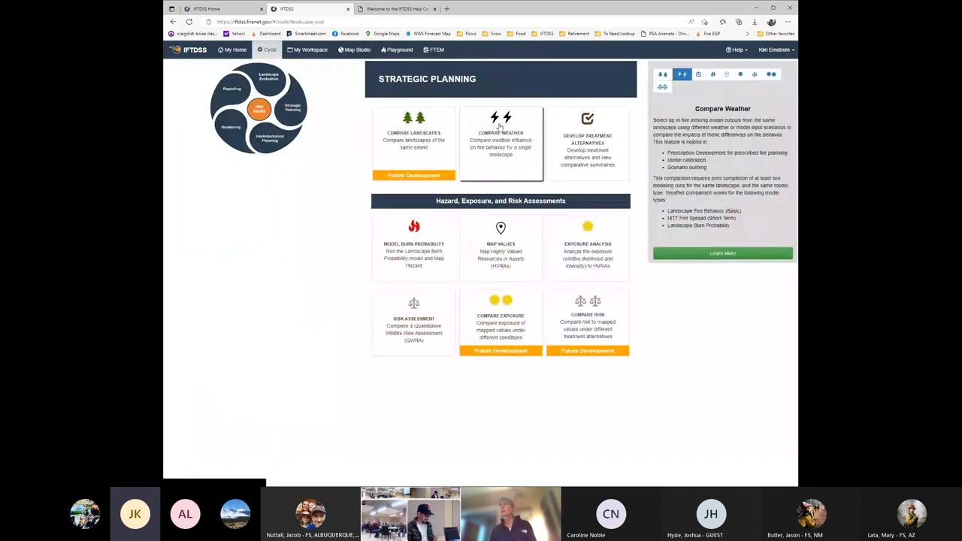
click(501, 142)
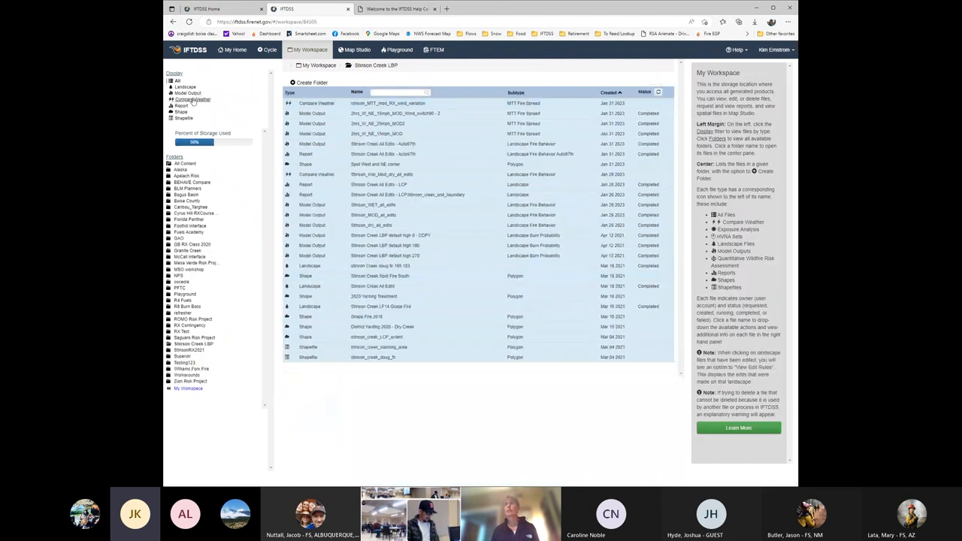
click(194, 99)
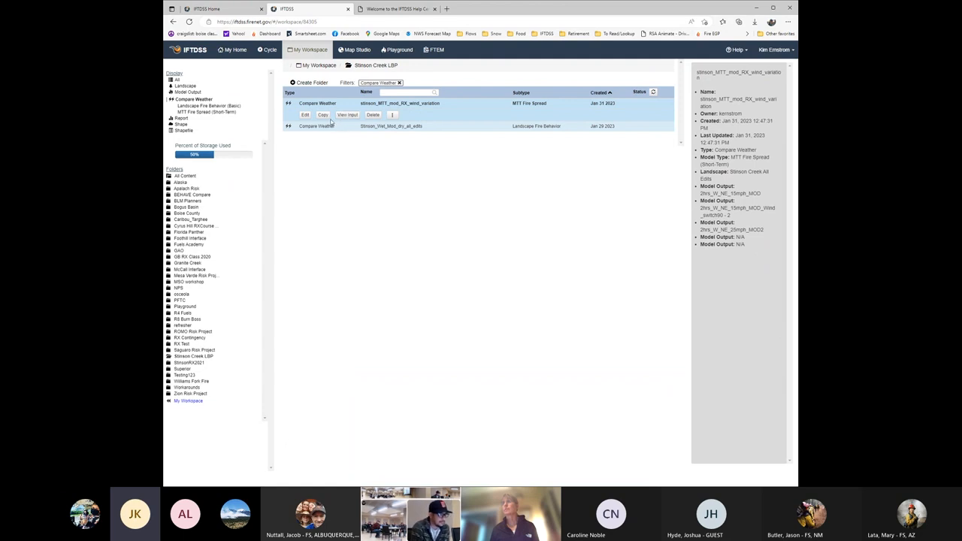
- Load the saved comparison's outputs, limit to the unit boundary and show MTT Rate of Spread
click(304, 114)
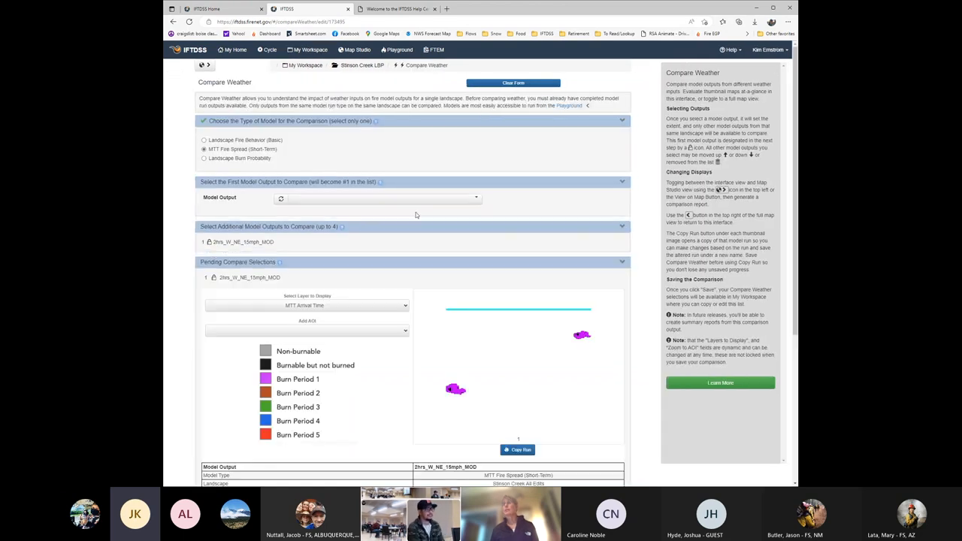
click(379, 198)
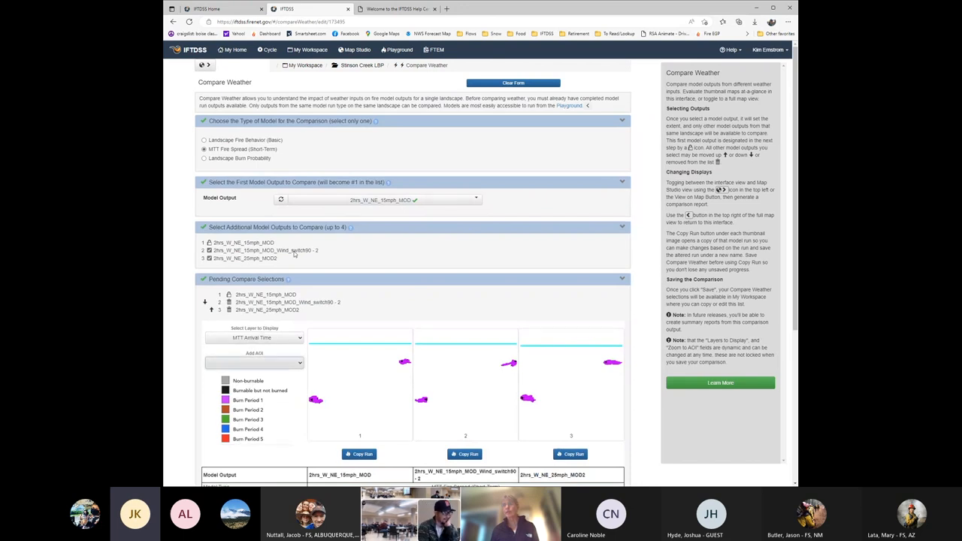
click(254, 362)
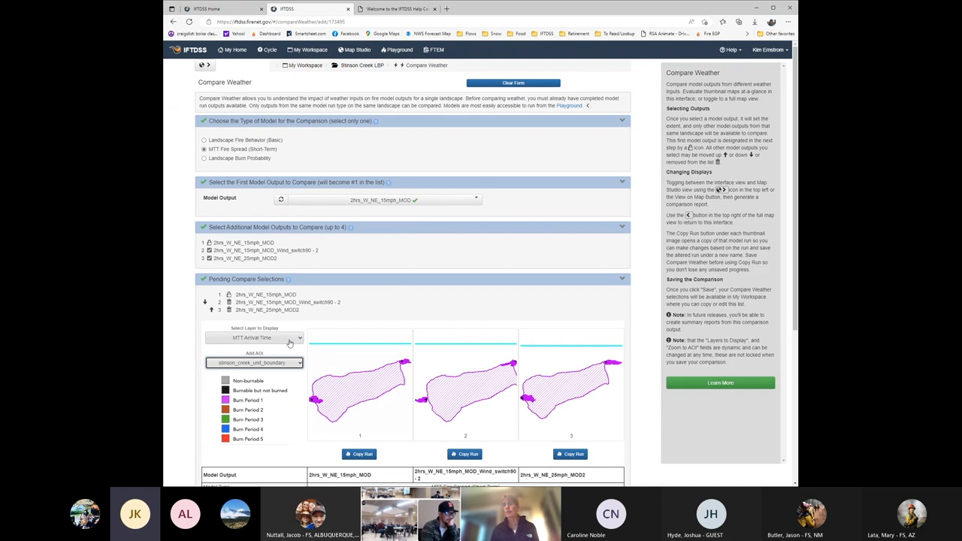
click(254, 337)
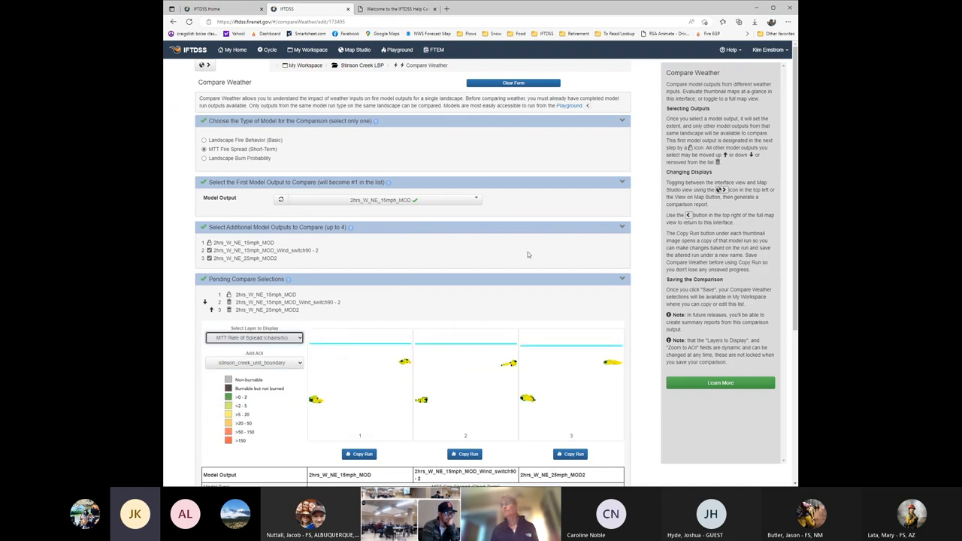
mouse_move(449, 258)
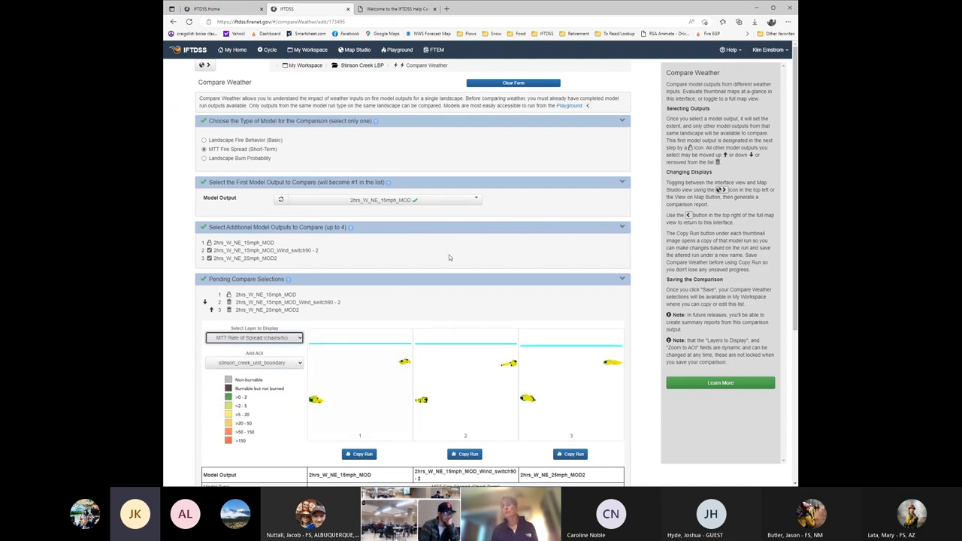
- Scroll through the three scenarios' rate-of-spread outputs with the wind-switch run last
scroll(down, 3)
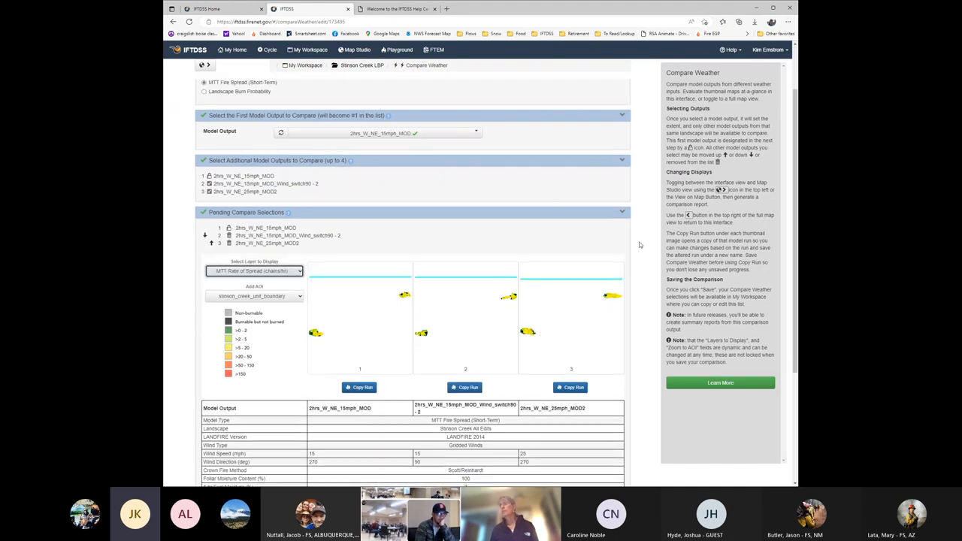
scroll(down, 3)
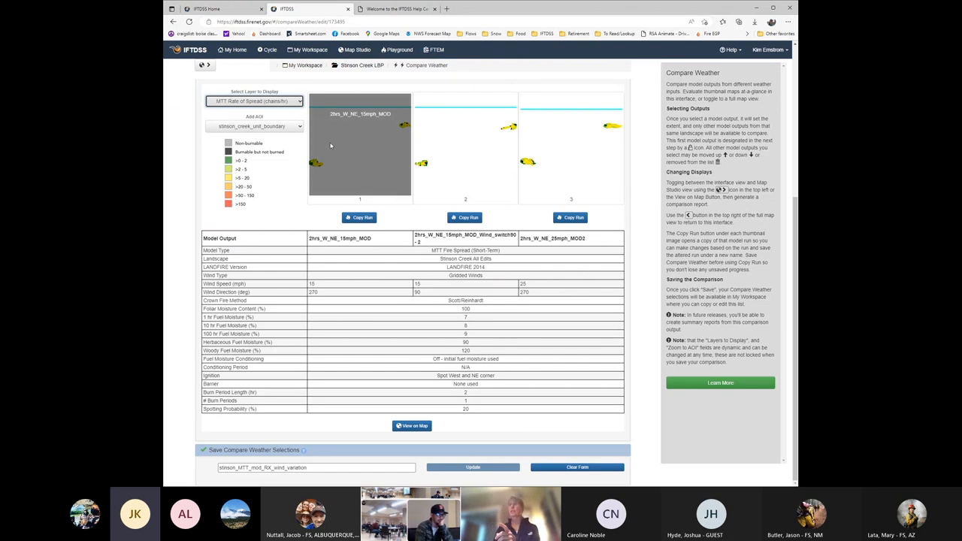
mouse_move(342, 139)
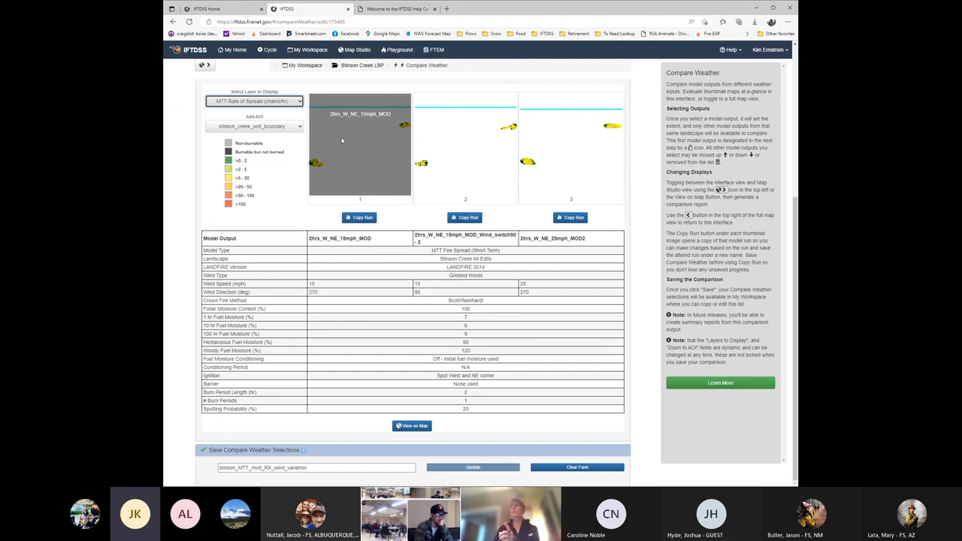
mouse_move(373, 158)
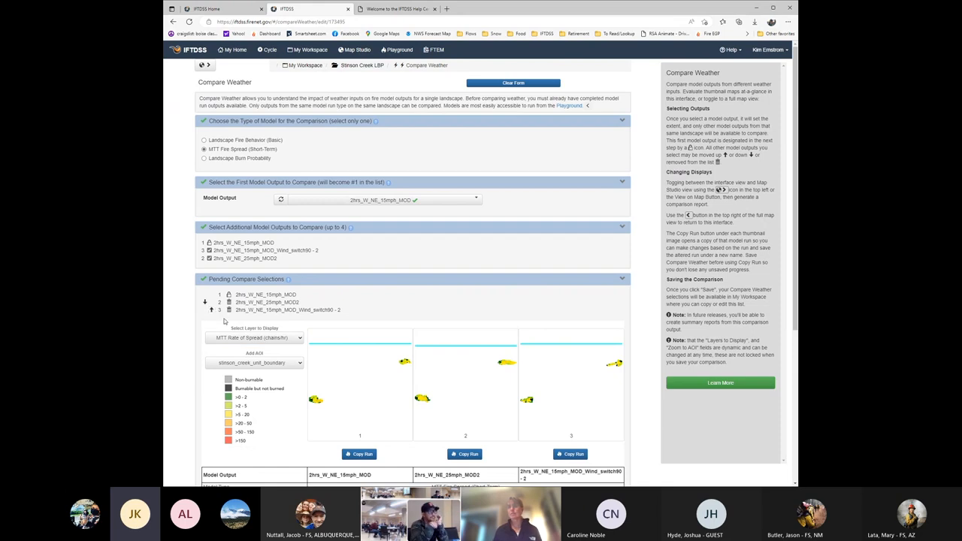
scroll(down, 3)
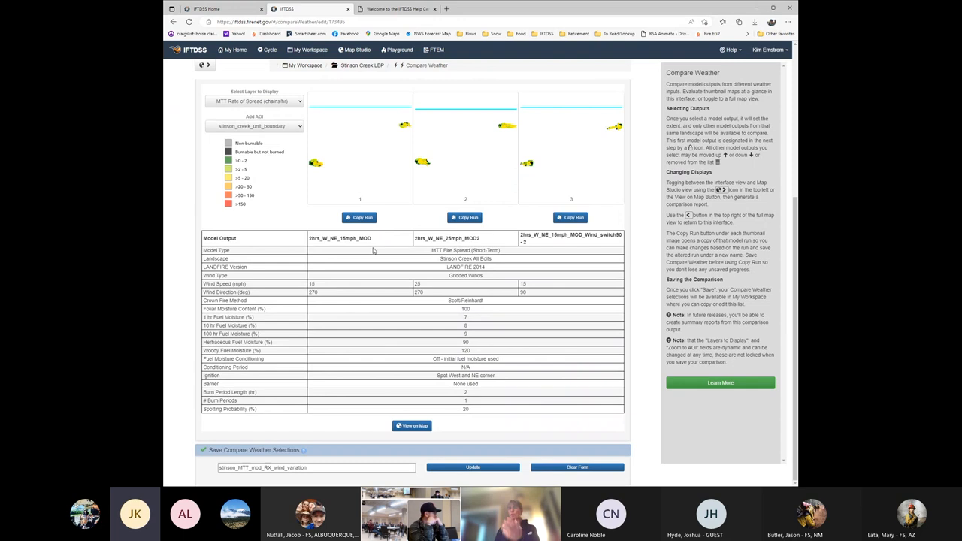
mouse_move(400, 436)
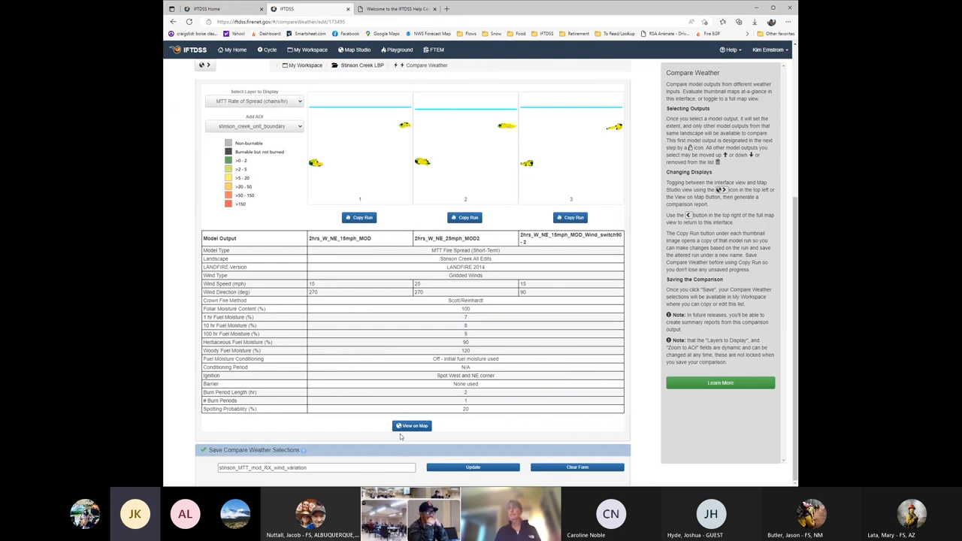
- Show the compared rate-of-spread outputs on the satellite map with both spot fires in view
click(412, 425)
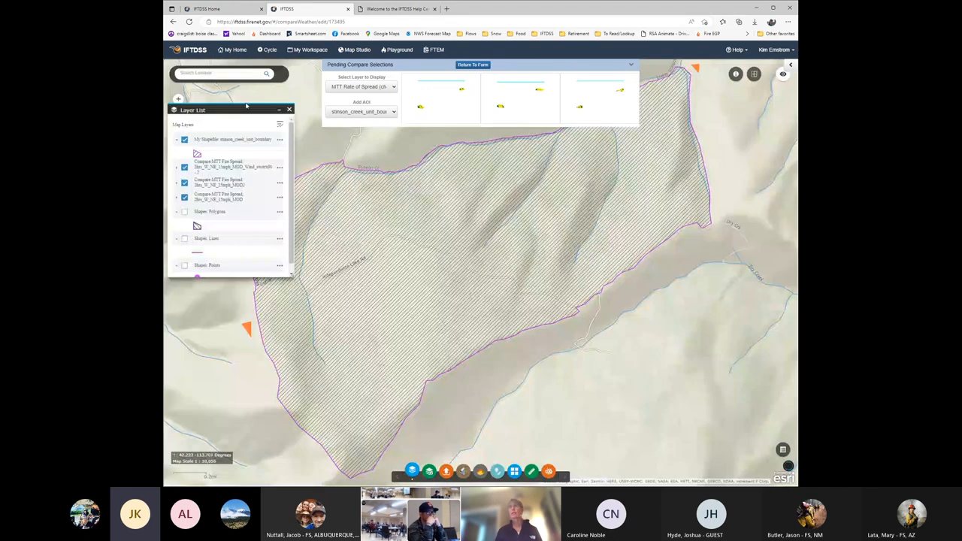
drag(193, 110, 195, 252)
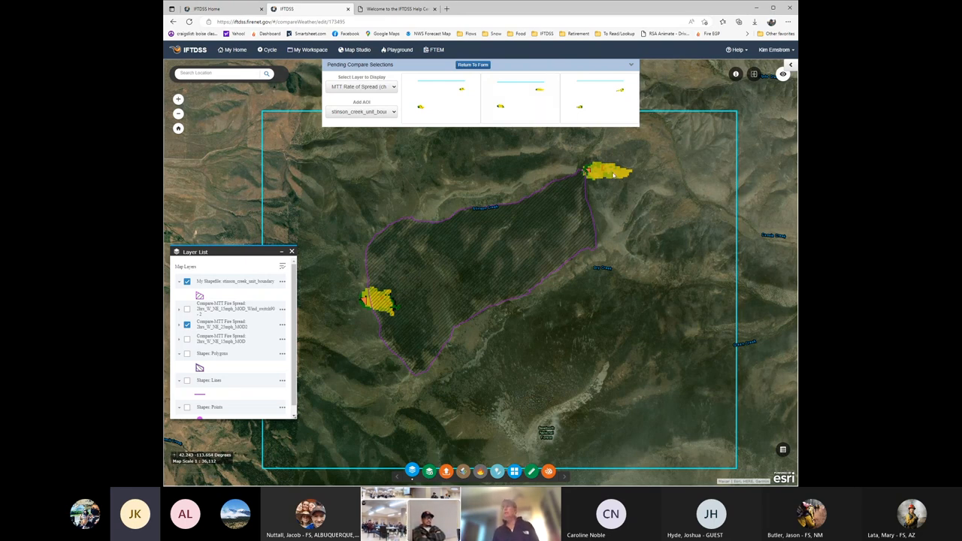
mouse_move(402, 216)
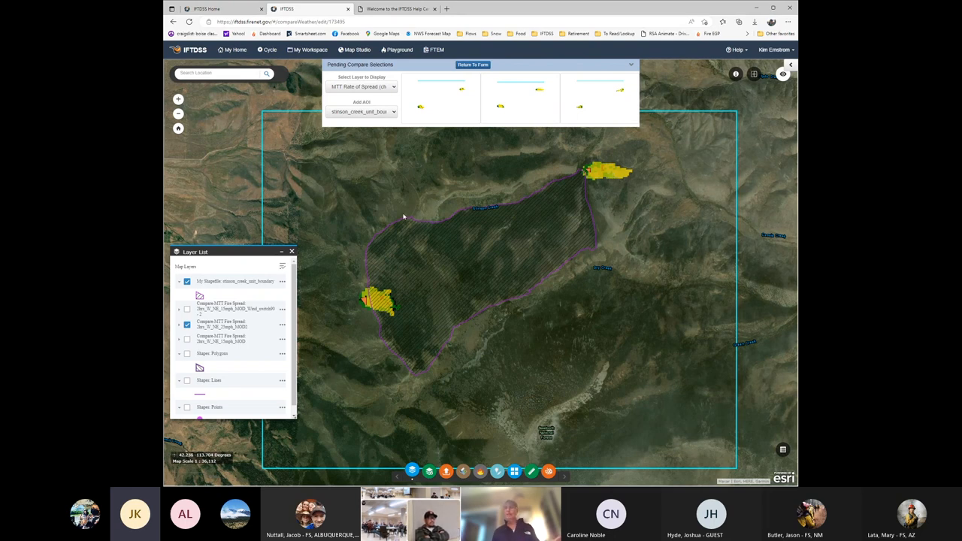
mouse_move(544, 171)
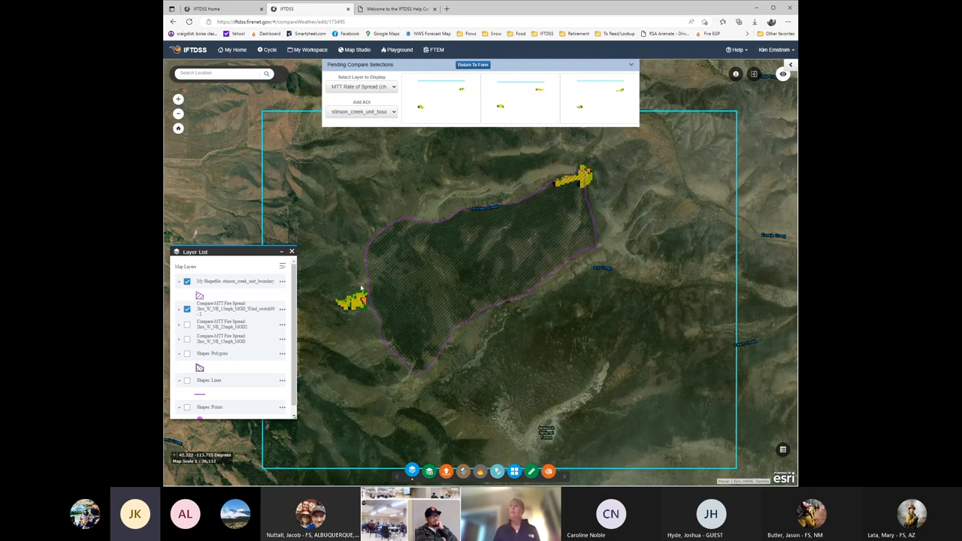
mouse_move(493, 279)
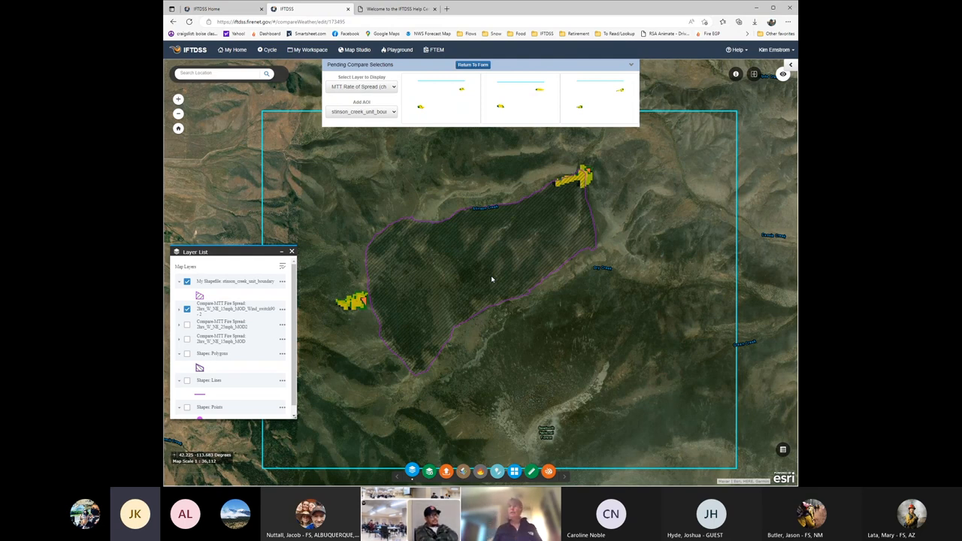
mouse_move(487, 276)
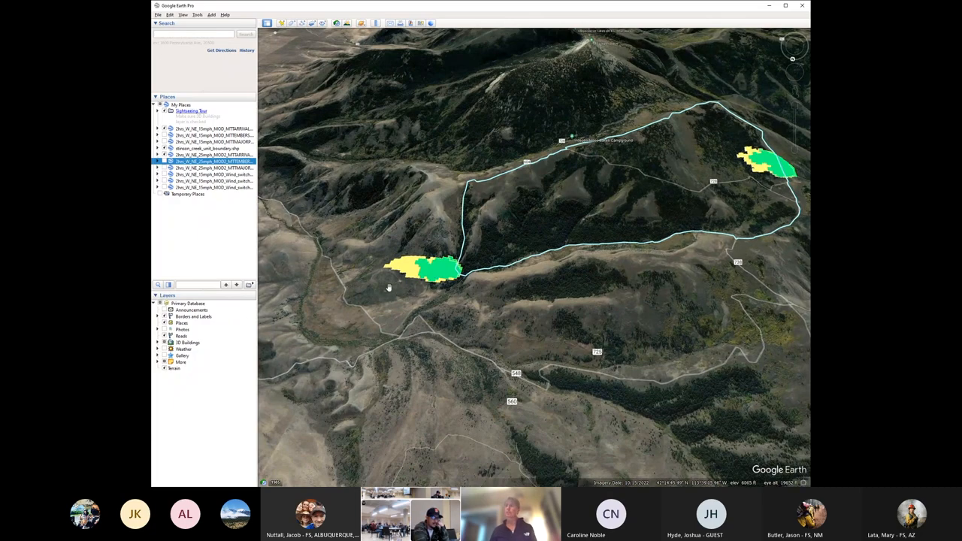
mouse_move(640, 300)
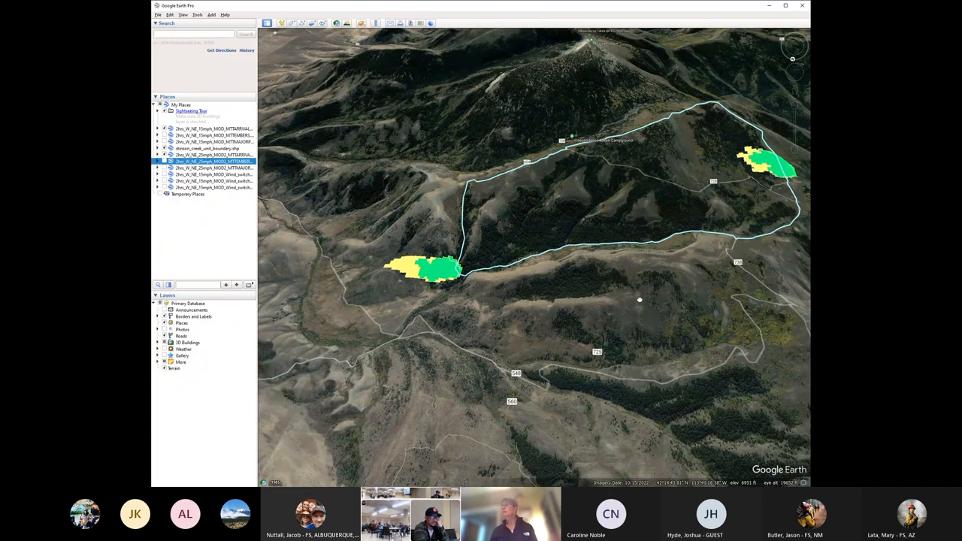